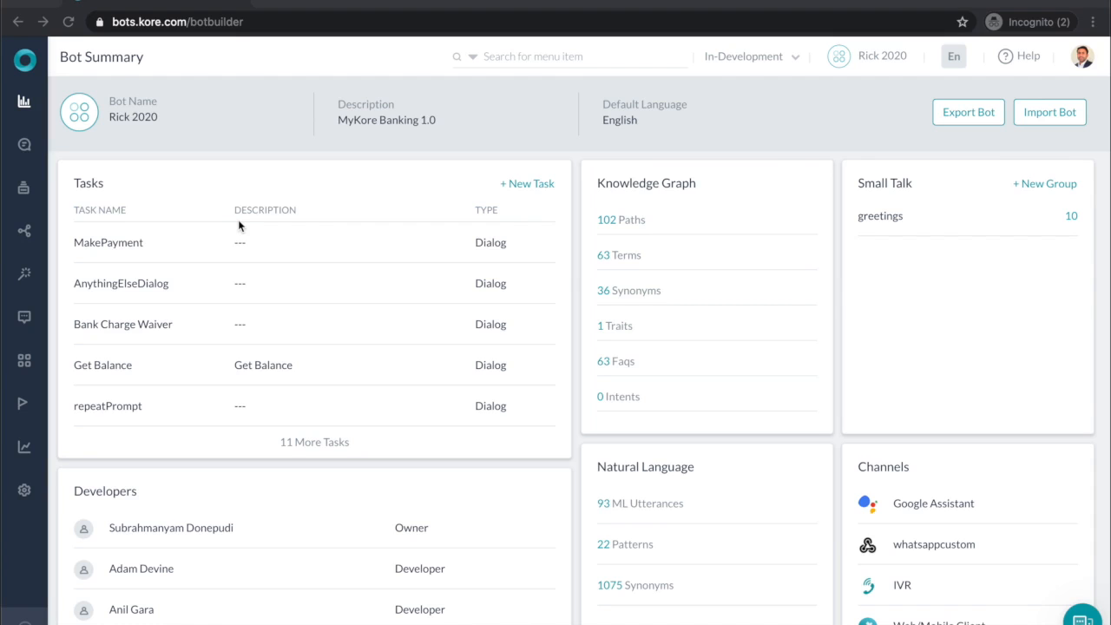
pyautogui.moveTo(267, 229)
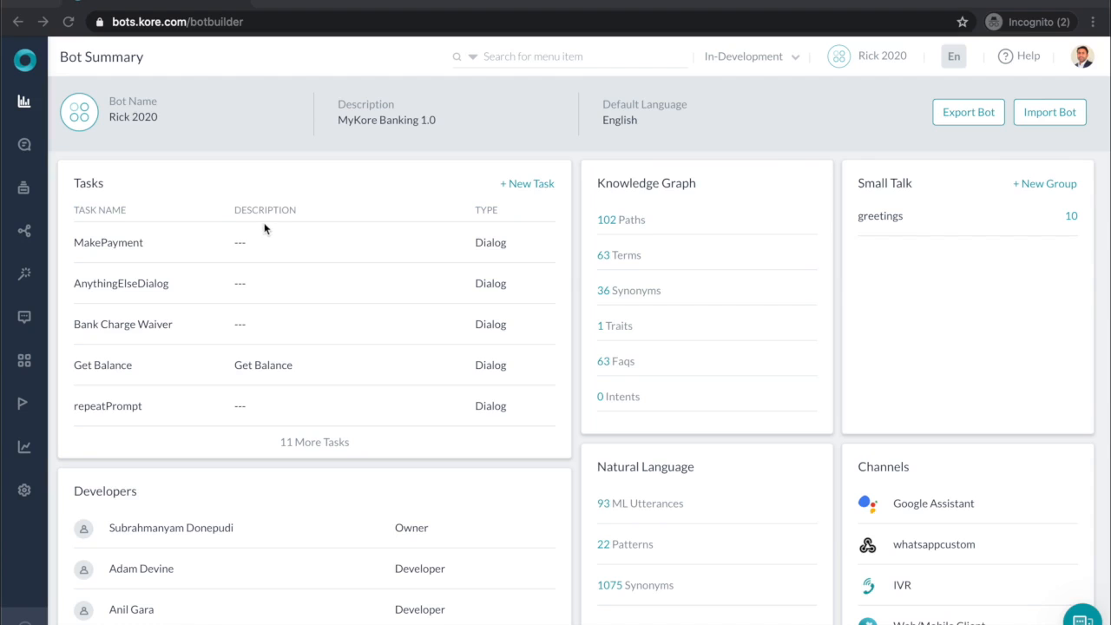
pyautogui.moveTo(591, 226)
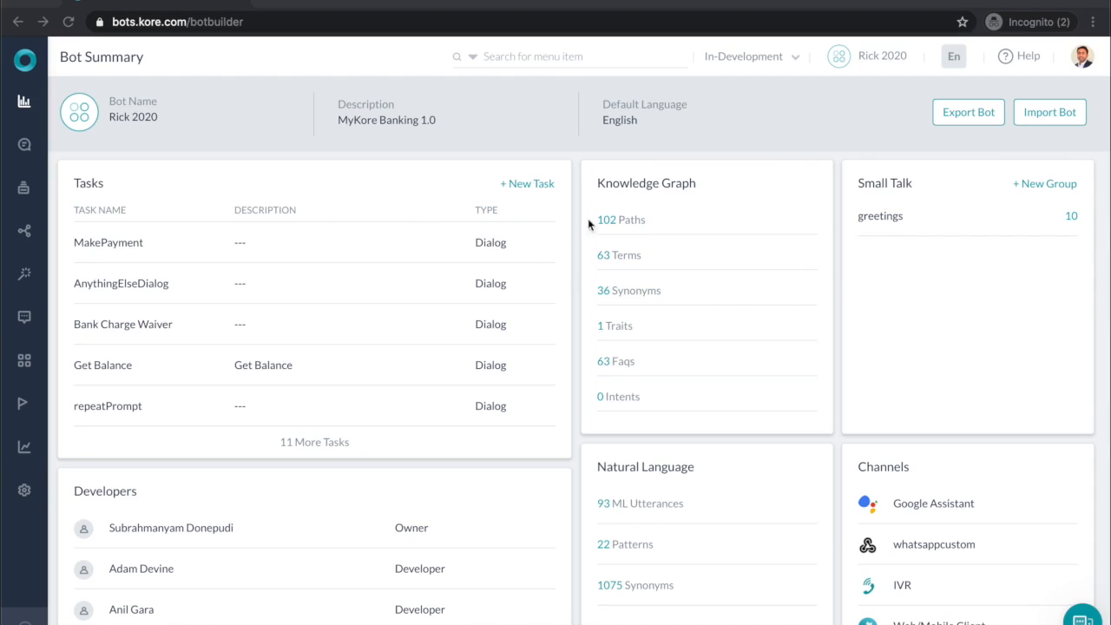
pyautogui.moveTo(743, 391)
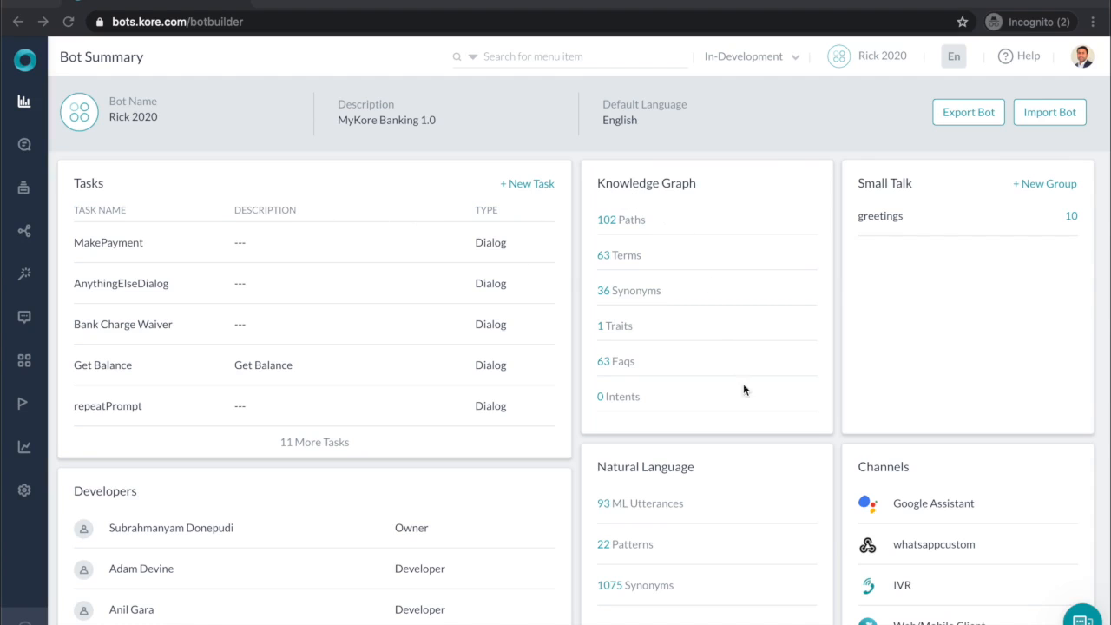
pyautogui.moveTo(722, 511)
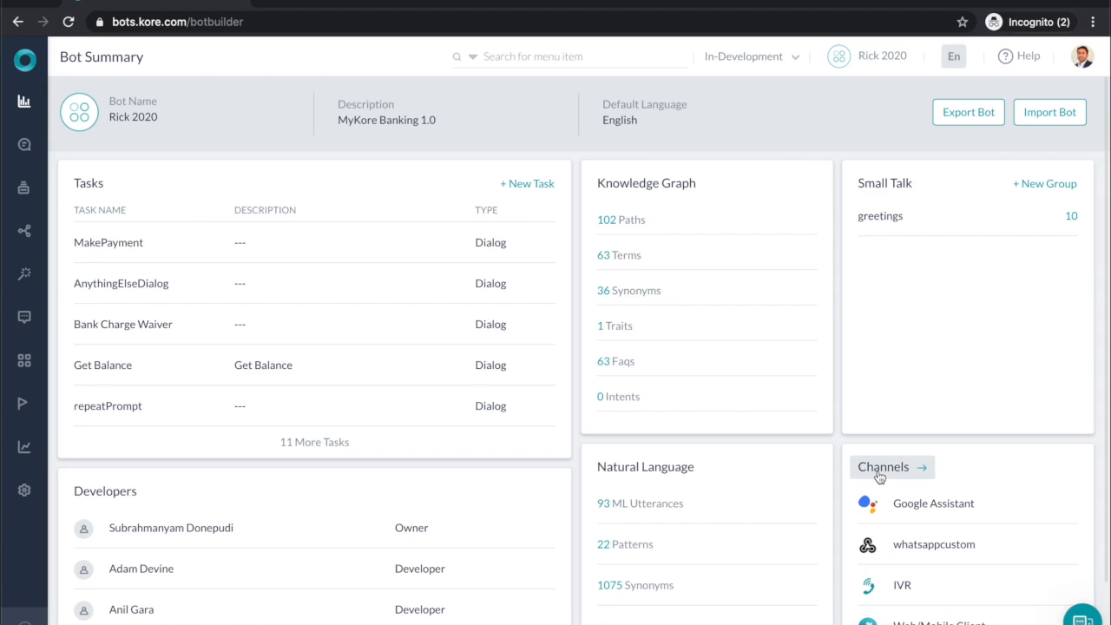
# - Go to the Channels page of the Rick 2020 bot from the Bot Summary
pyautogui.click(882, 465)
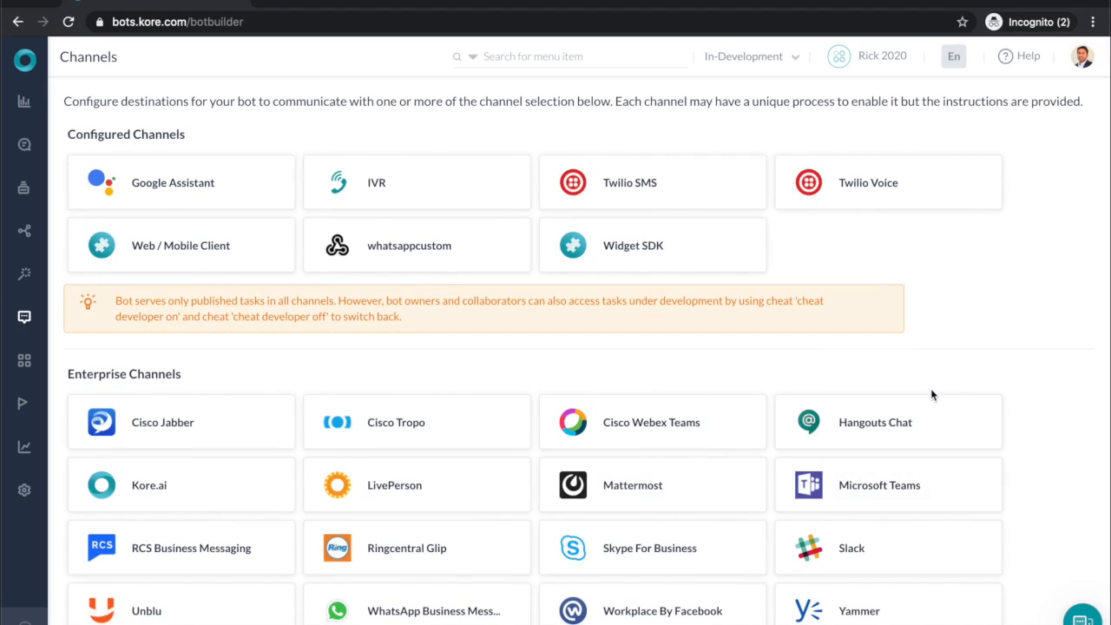
pyautogui.moveTo(687, 410)
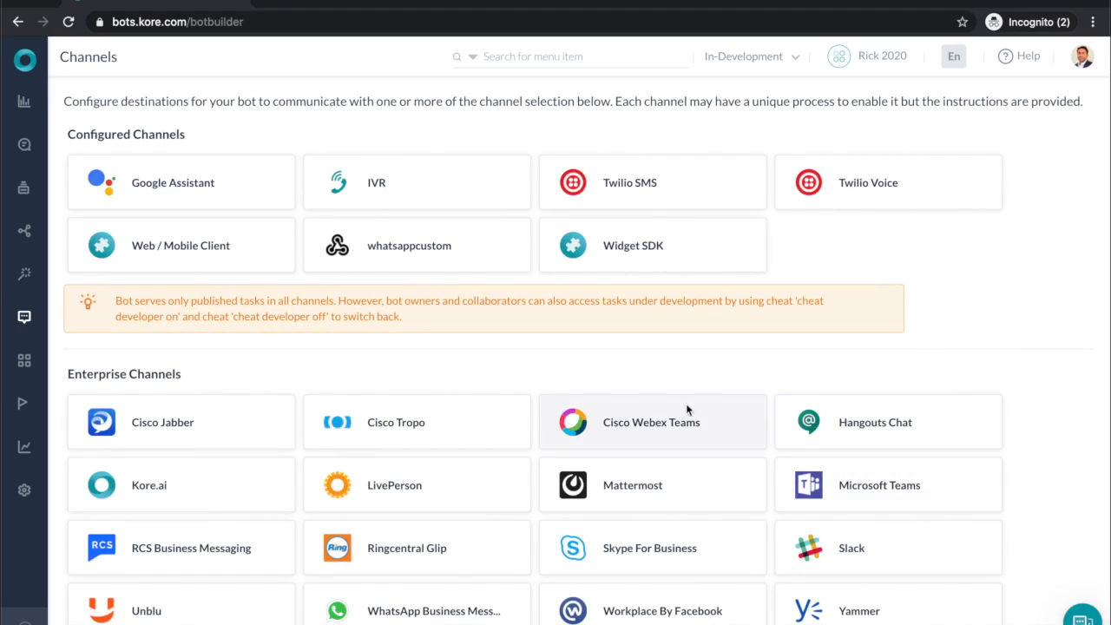
pyautogui.moveTo(241, 260)
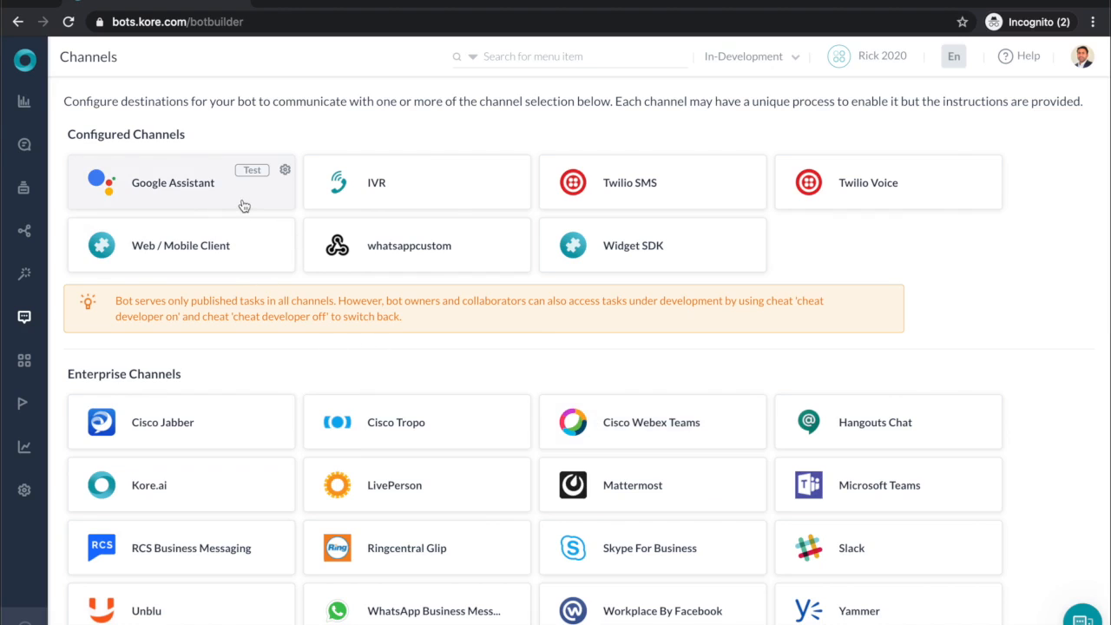
pyautogui.moveTo(340, 205)
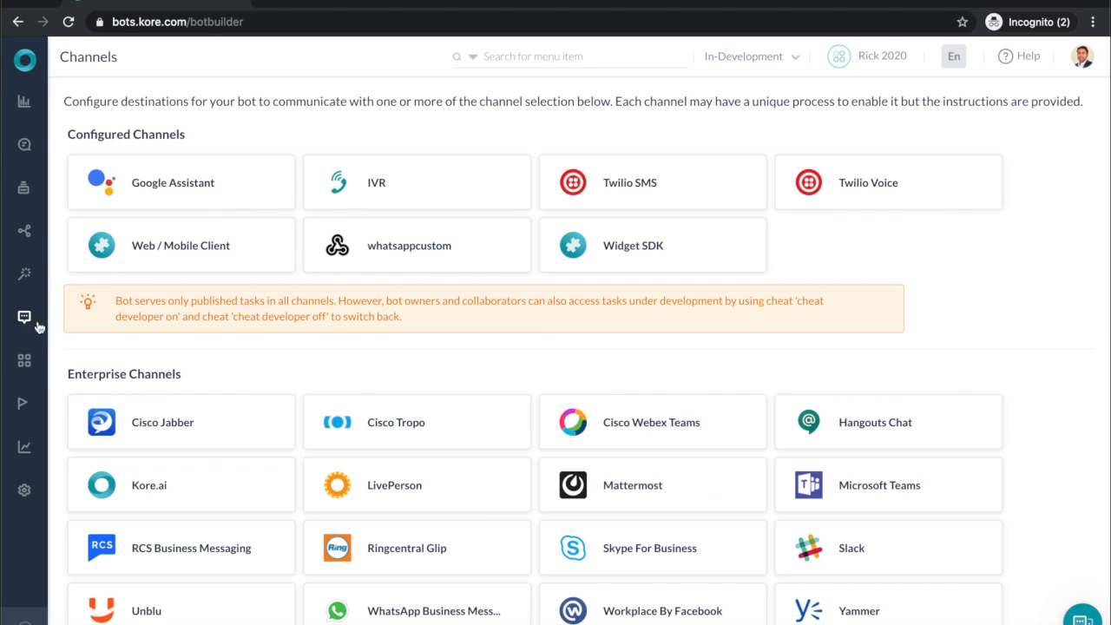
# - Navigate via the main menu to Natural Language Training showing MakePayment's utterances
pyautogui.click(24, 188)
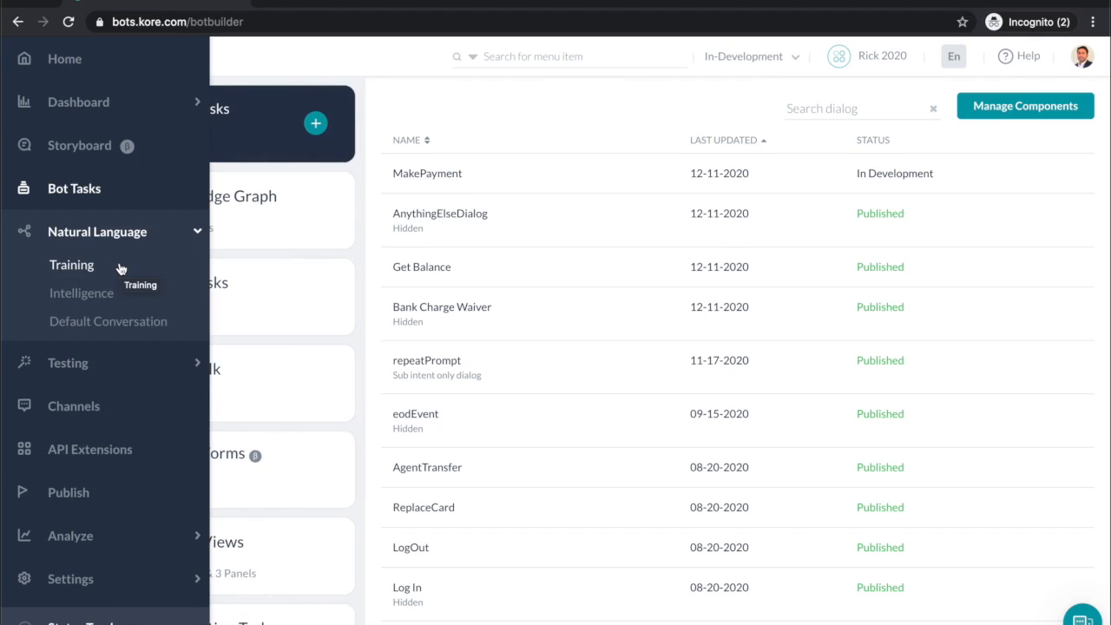
pyautogui.click(71, 264)
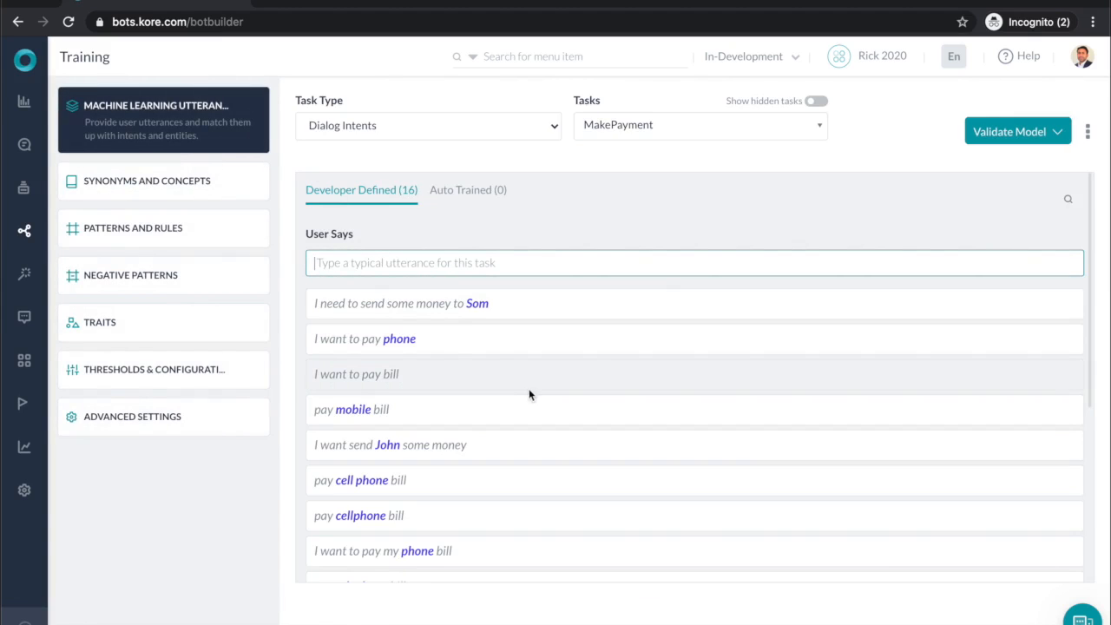
pyautogui.moveTo(586, 339)
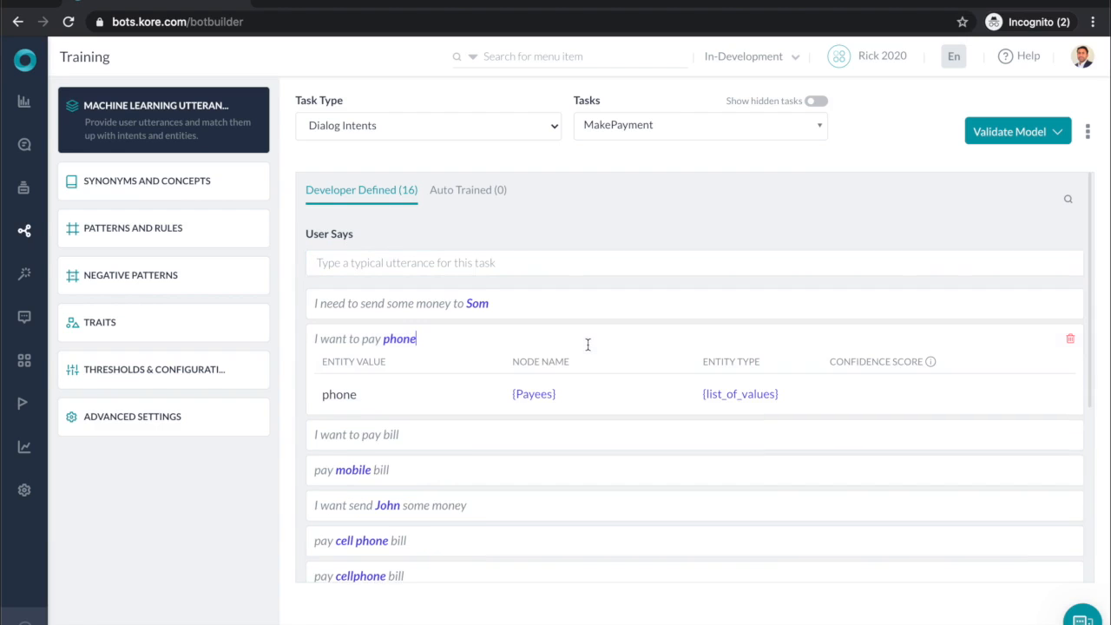
pyautogui.moveTo(472, 388)
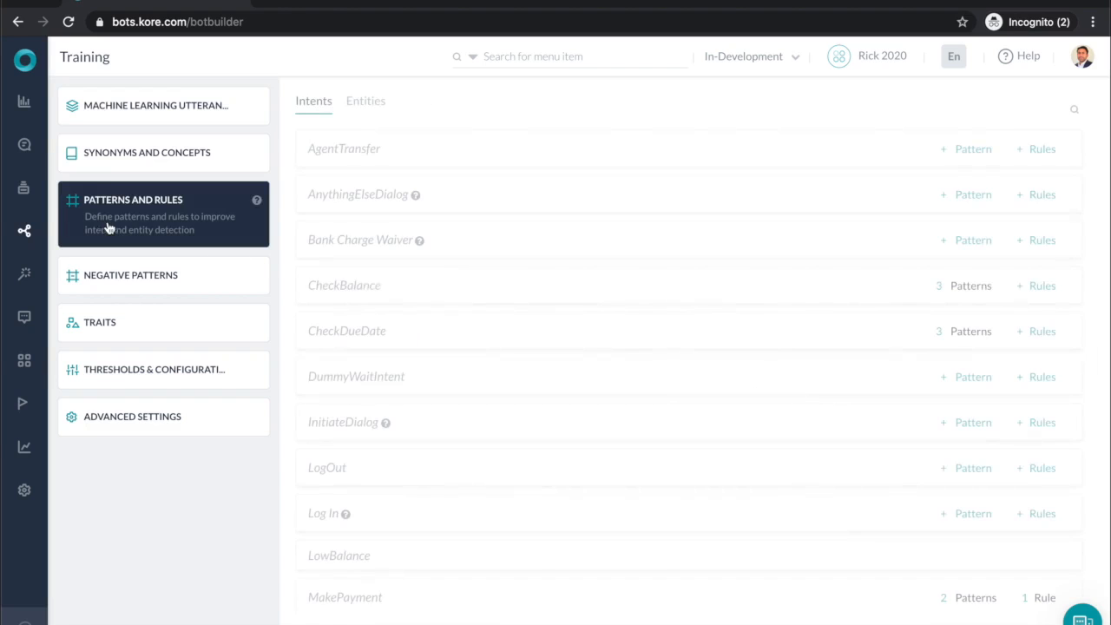
# - Expand the Patterns count for the MakePayment intent to show its two patterns
pyautogui.scroll(-3)
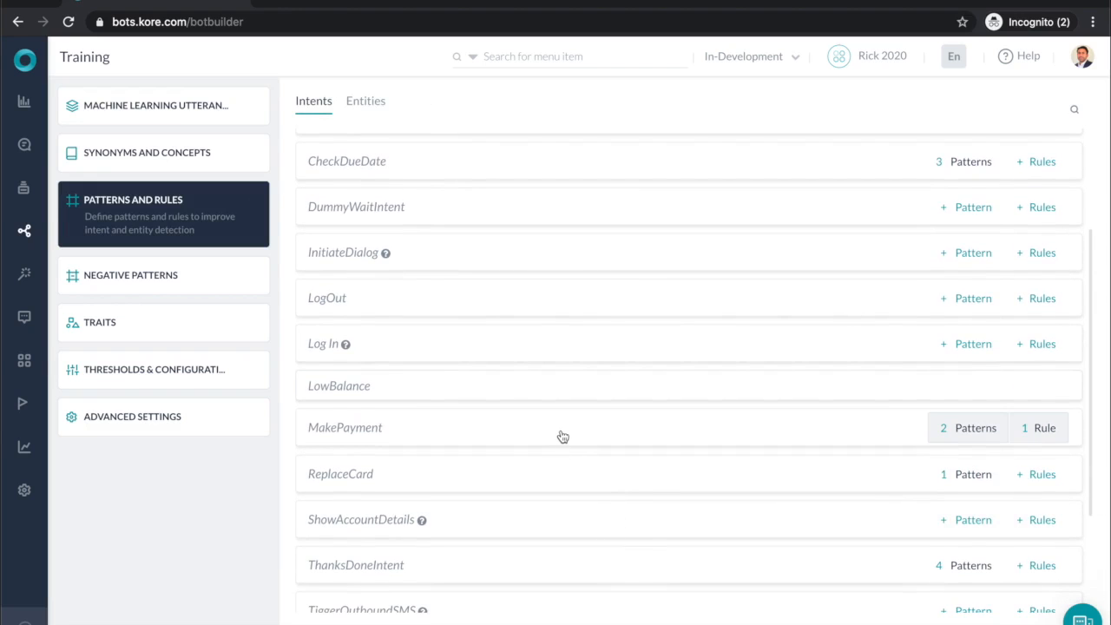
pyautogui.click(976, 427)
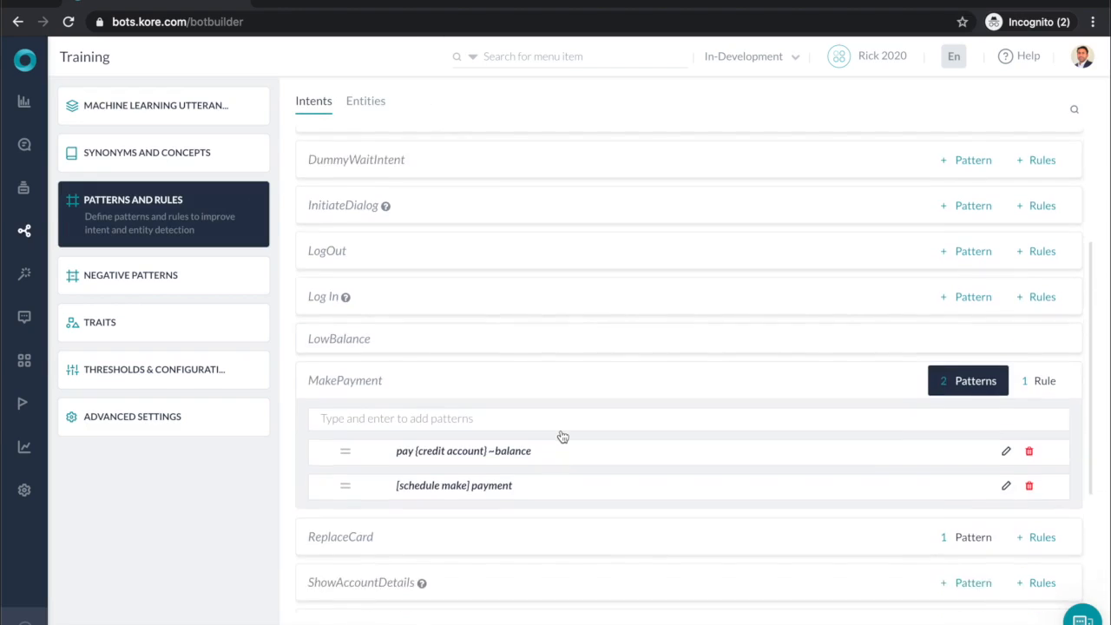
pyautogui.scroll(-3)
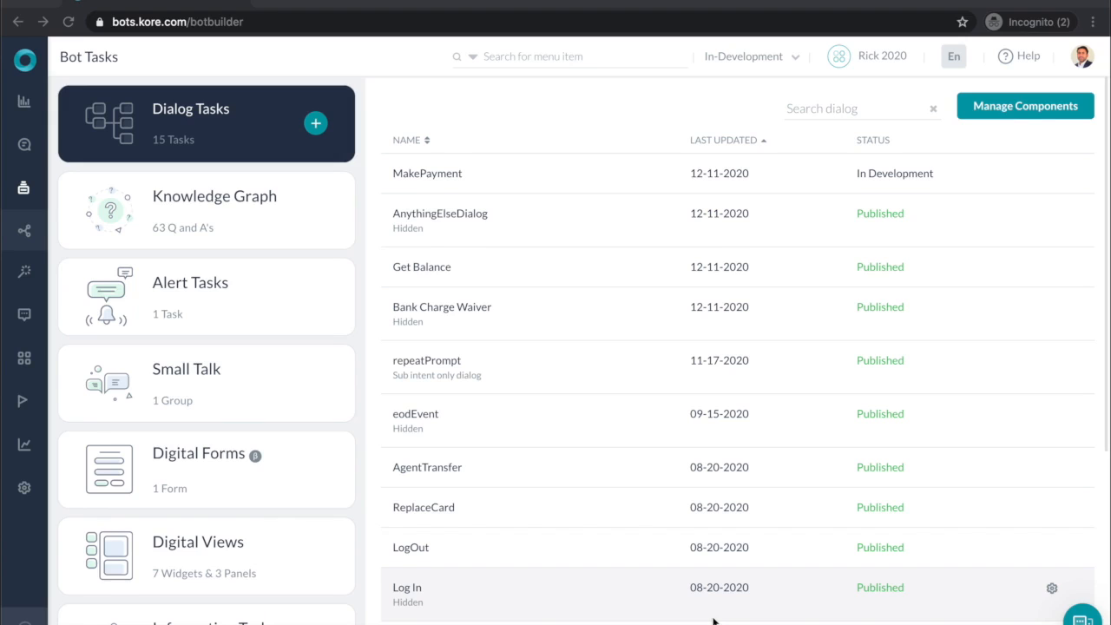
pyautogui.moveTo(1021, 330)
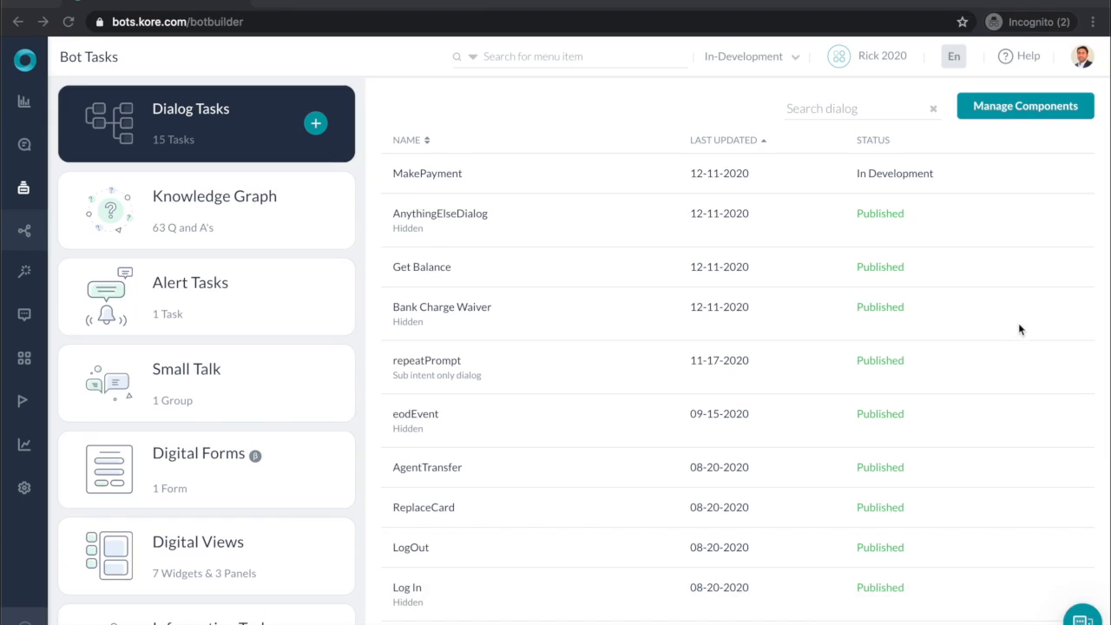
pyautogui.moveTo(1008, 187)
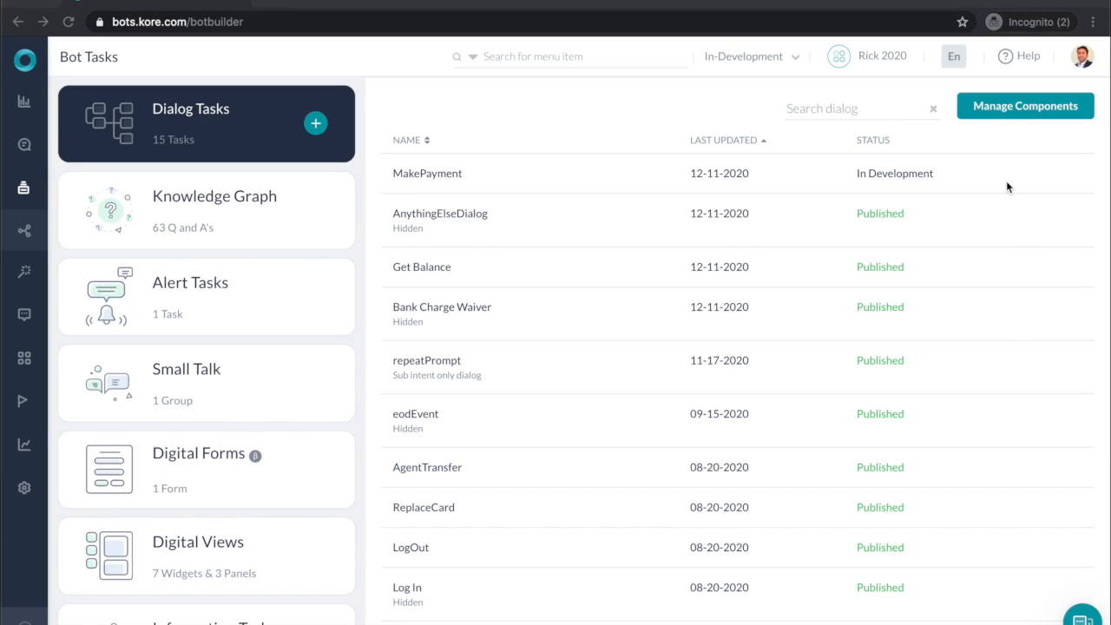
pyautogui.moveTo(1052, 177)
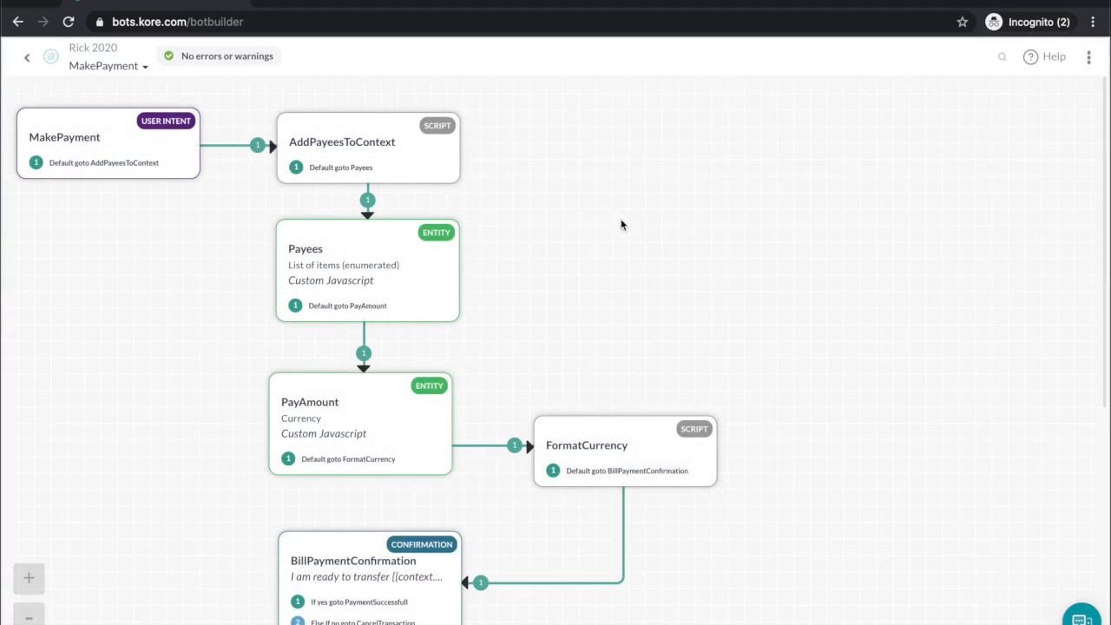
pyautogui.moveTo(372, 129)
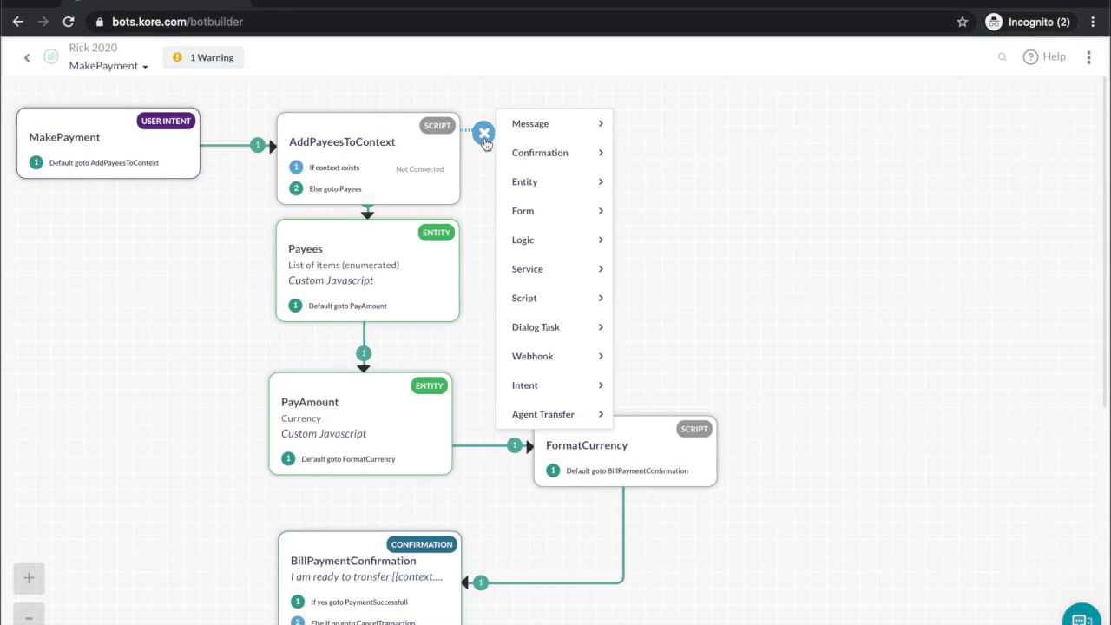
pyautogui.moveTo(559, 123)
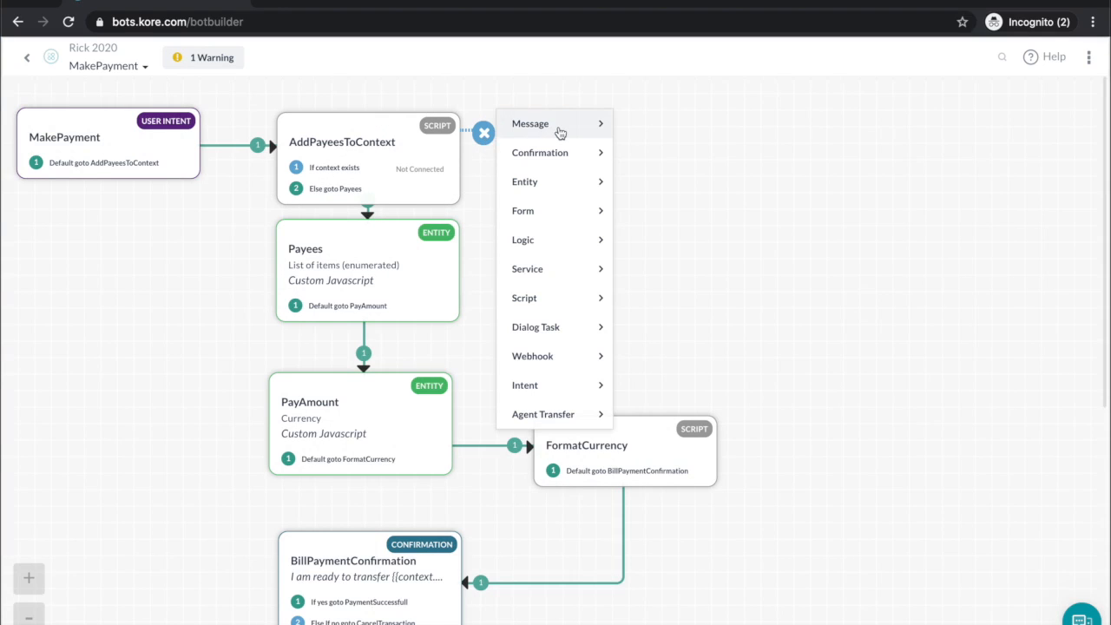
pyautogui.moveTo(560, 158)
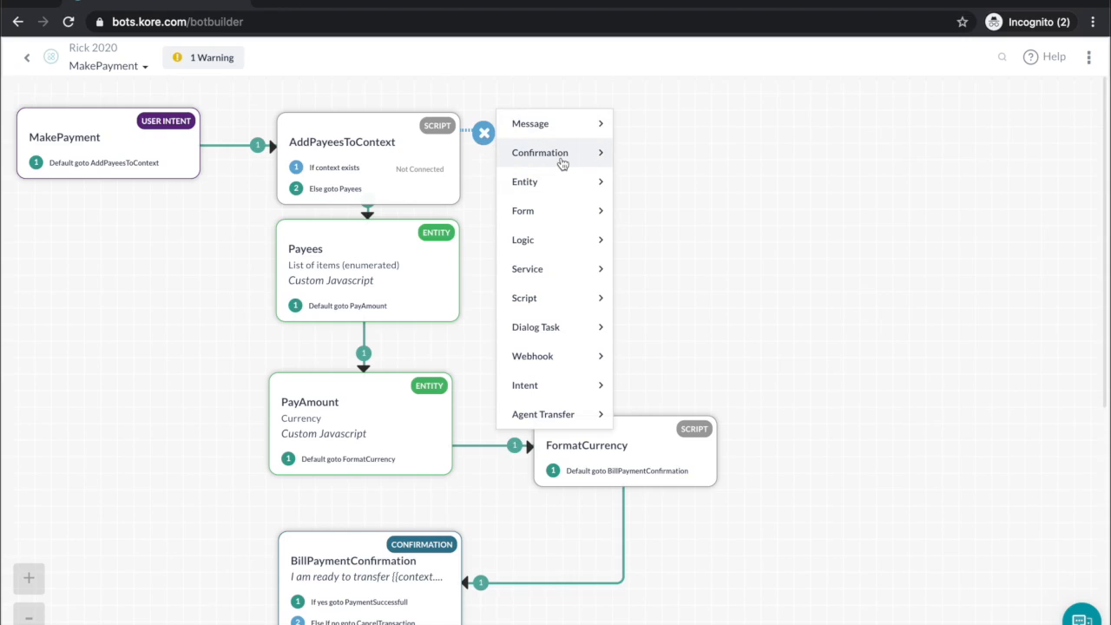
pyautogui.moveTo(536, 271)
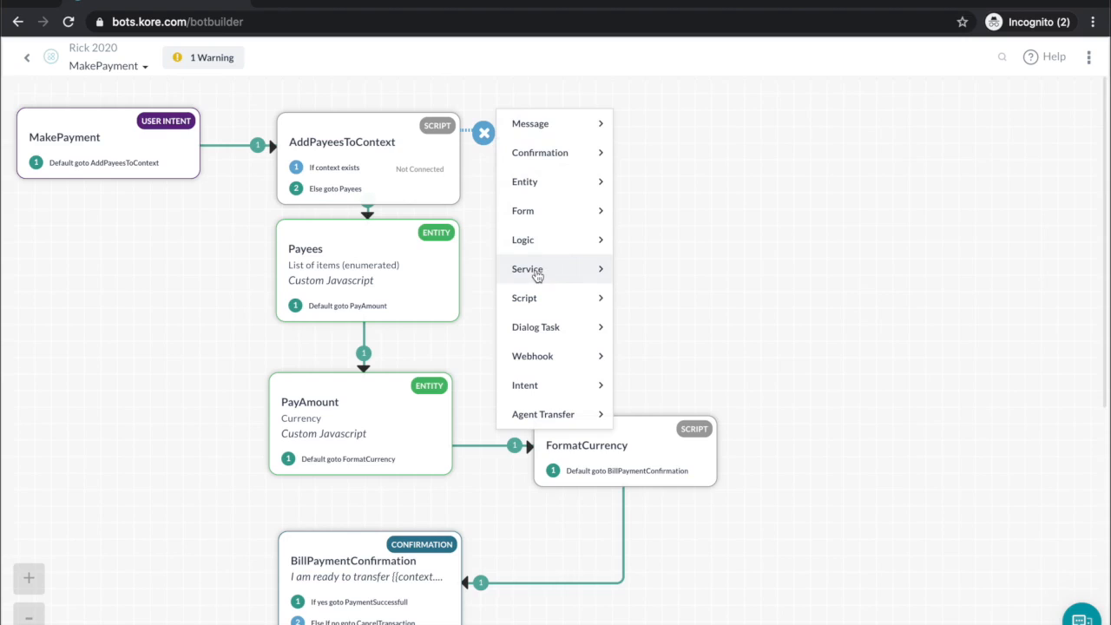
pyautogui.moveTo(537, 274)
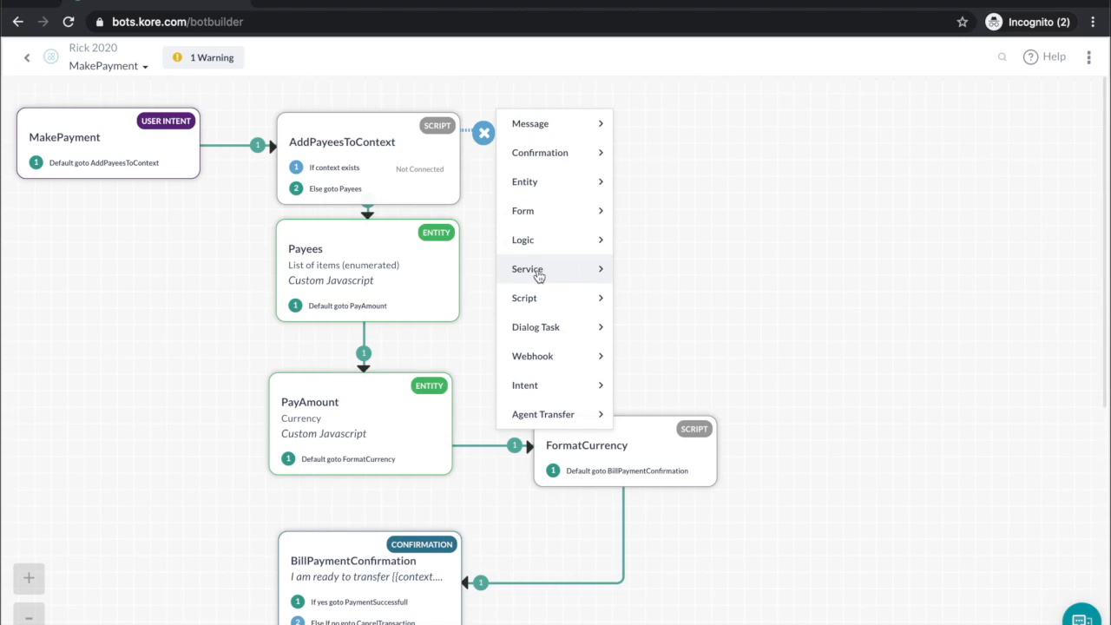
pyautogui.moveTo(538, 274)
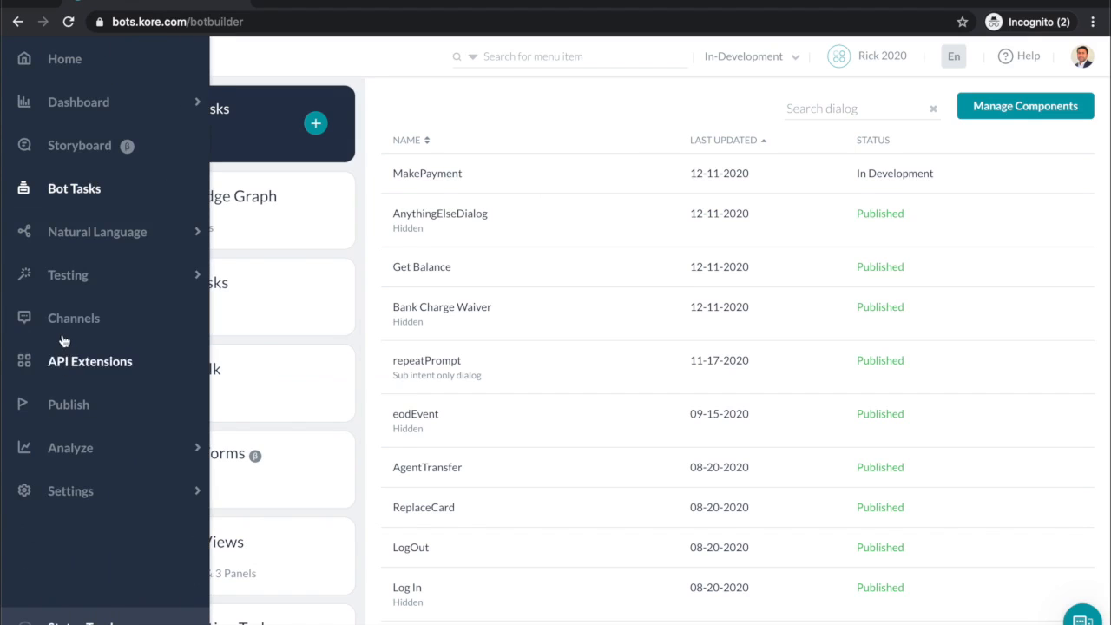
pyautogui.moveTo(174, 455)
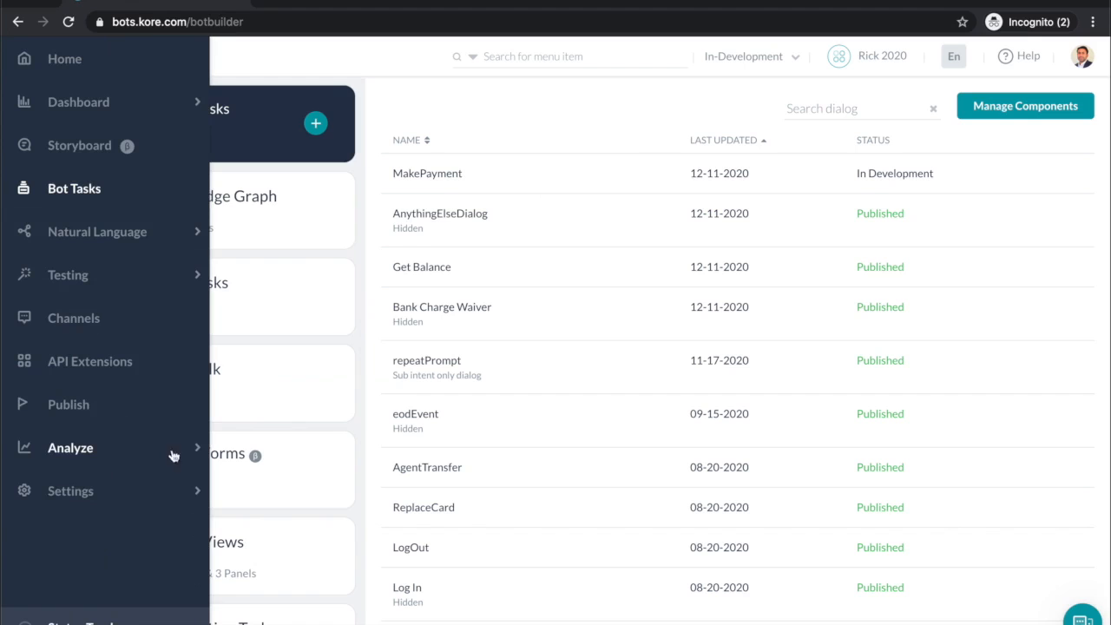
# - Navigate to Analyze > Metrics and view the Intent not found utterances
pyautogui.click(69, 448)
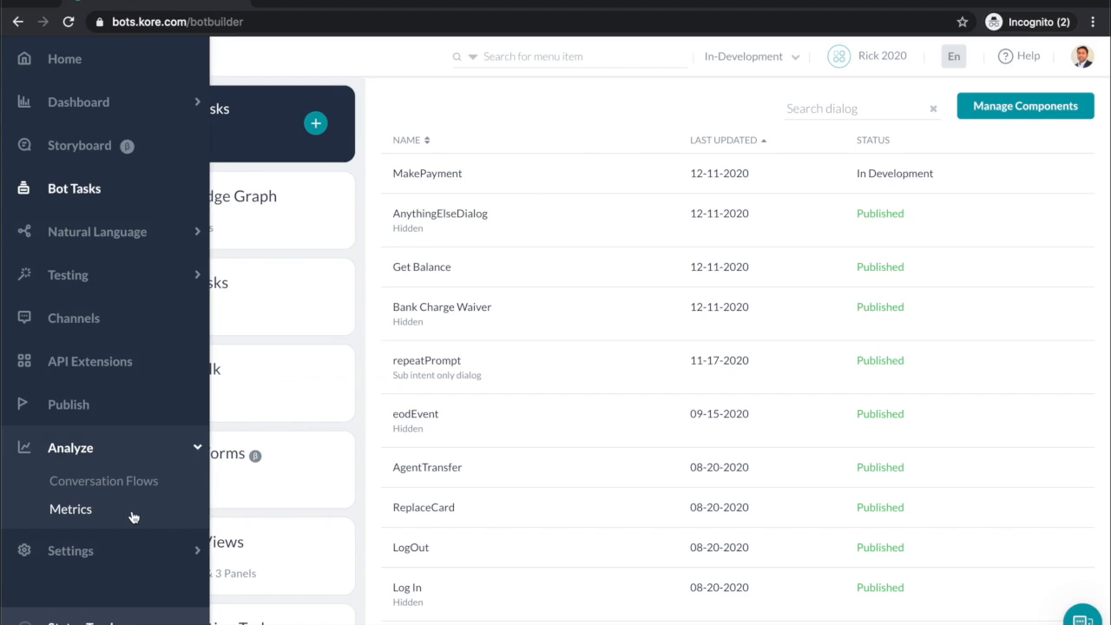
pyautogui.click(69, 508)
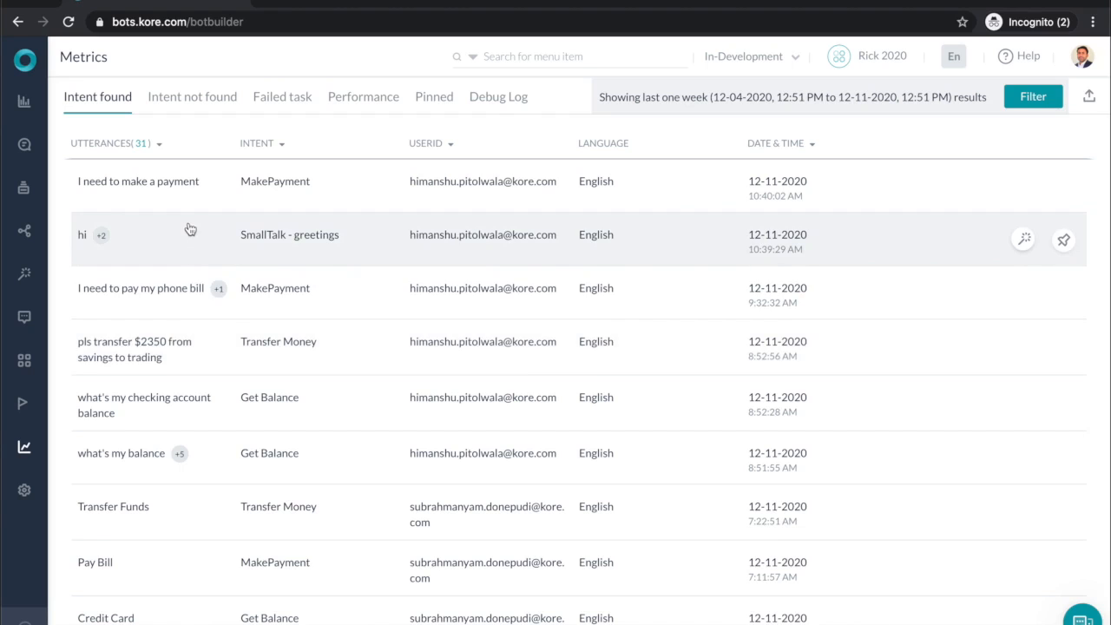
pyautogui.moveTo(198, 104)
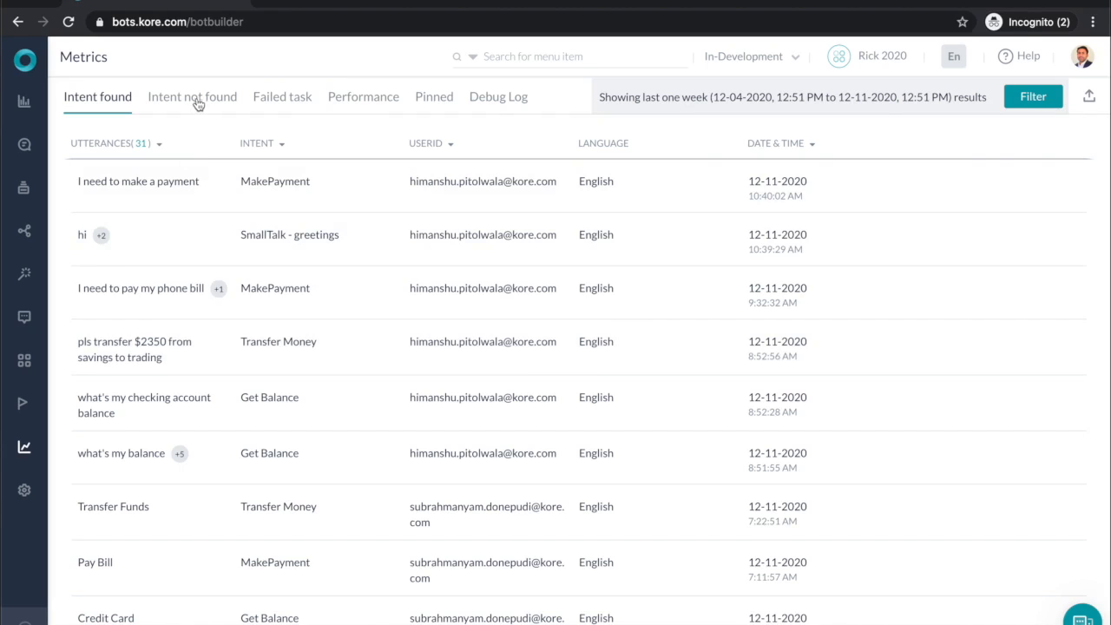
pyautogui.click(191, 97)
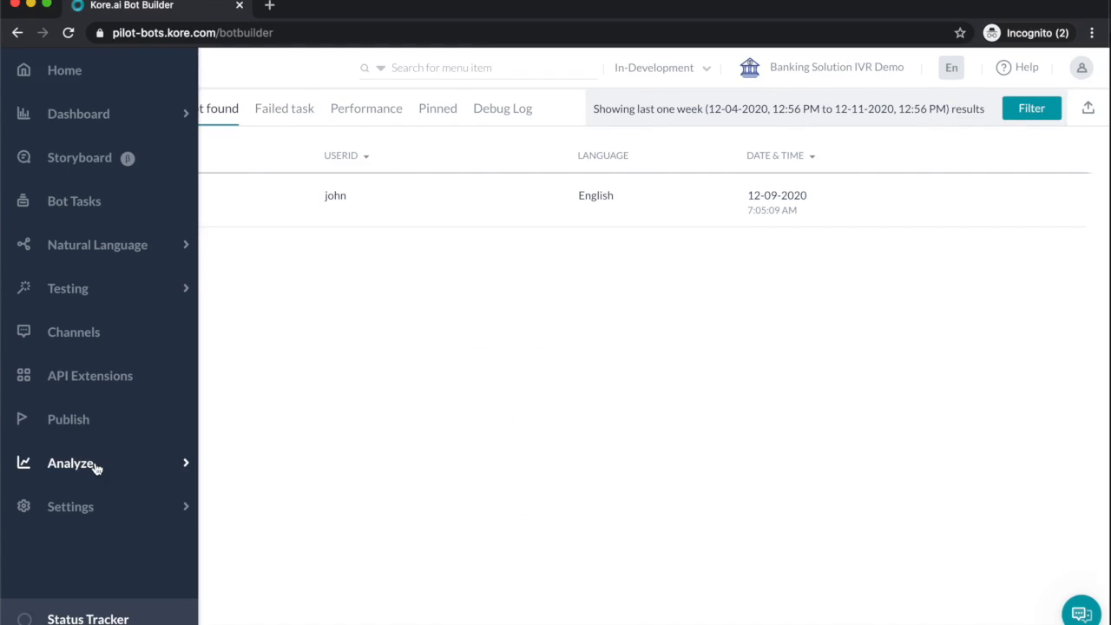
# - Navigate to Analyze > Conversation Flows for the Banking Solution IVR Demo bot
pyautogui.click(69, 461)
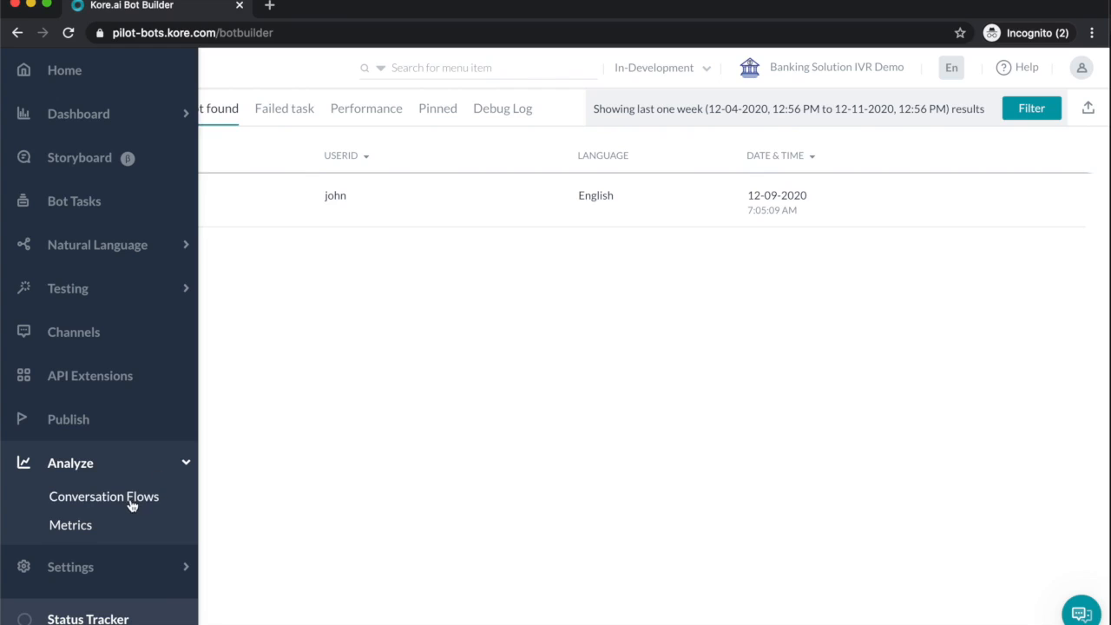
pyautogui.click(105, 496)
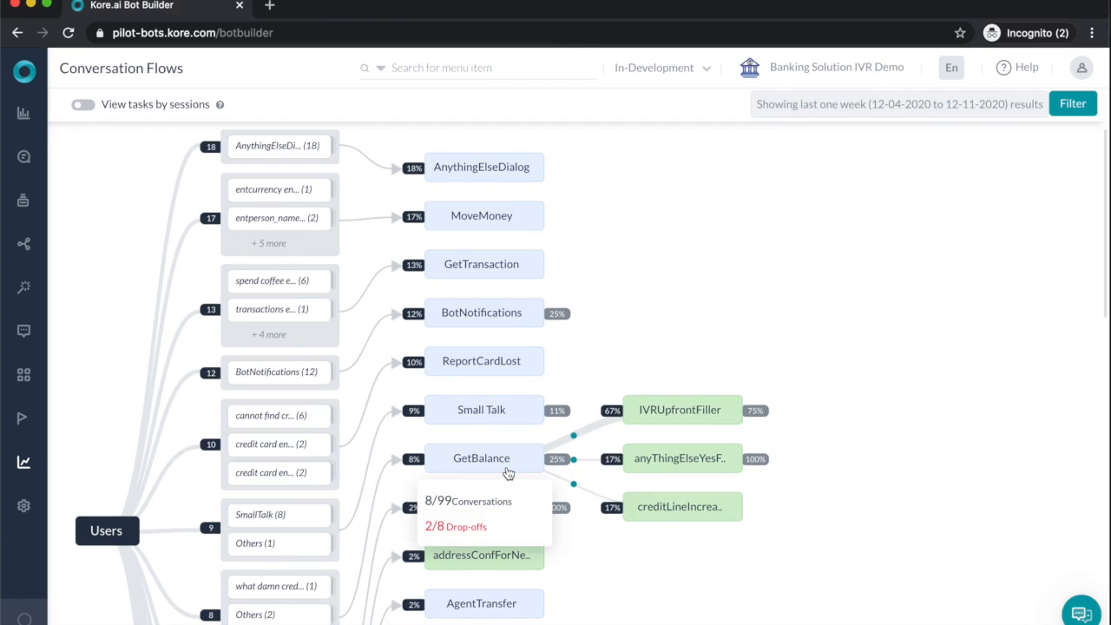
pyautogui.moveTo(695, 97)
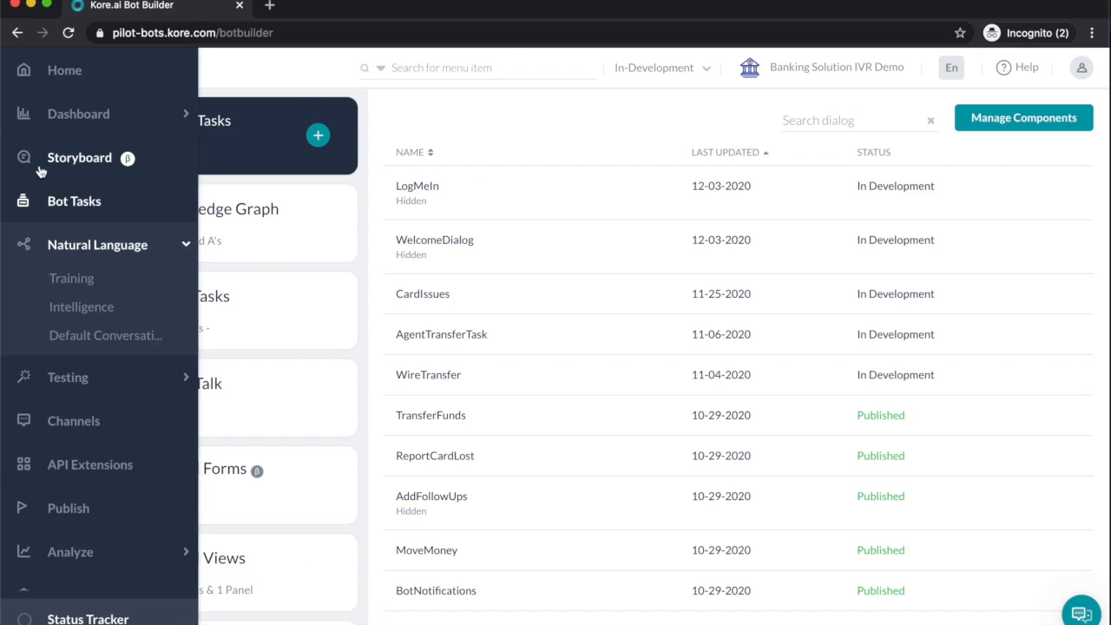
# - Navigate to Dashboard > Usage Metrics and scroll through users, sessions, task and channel charts
pyautogui.click(78, 115)
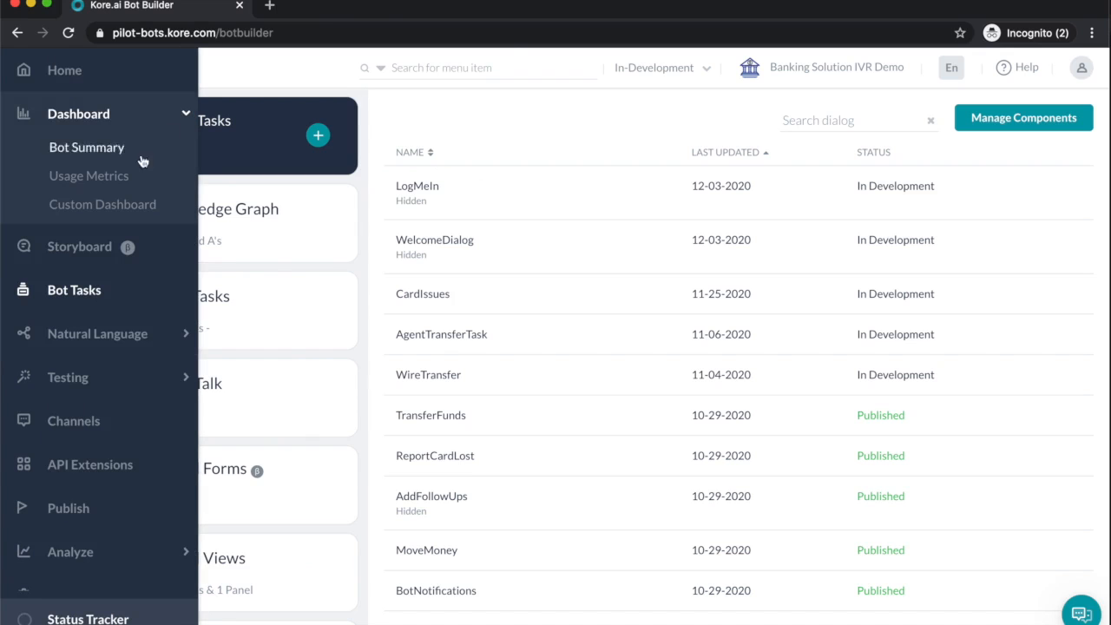
pyautogui.click(88, 176)
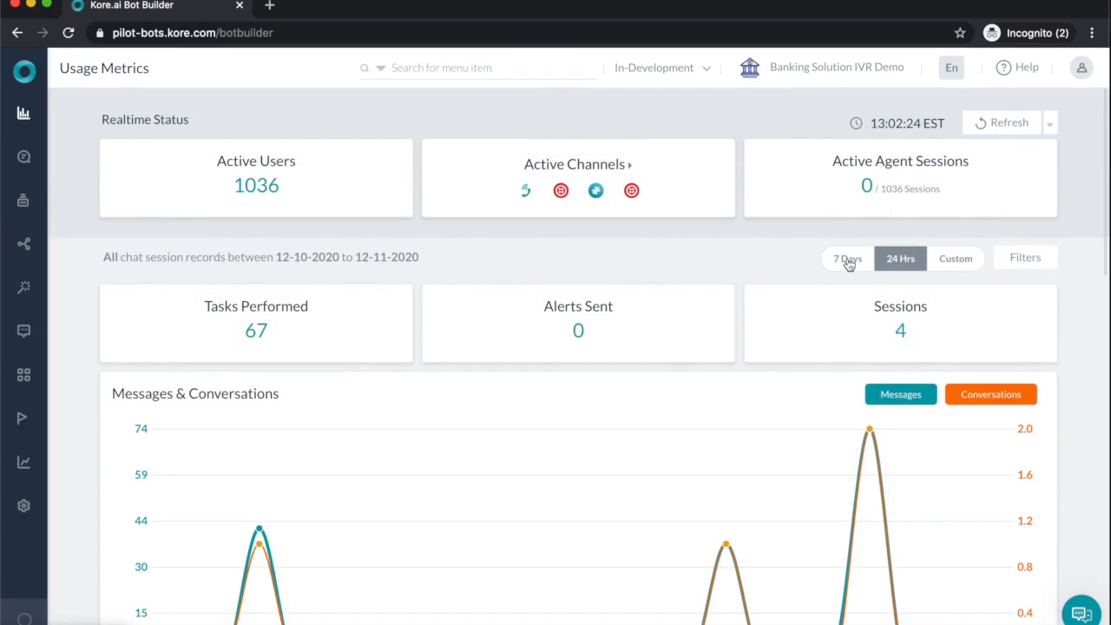
pyautogui.scroll(-3)
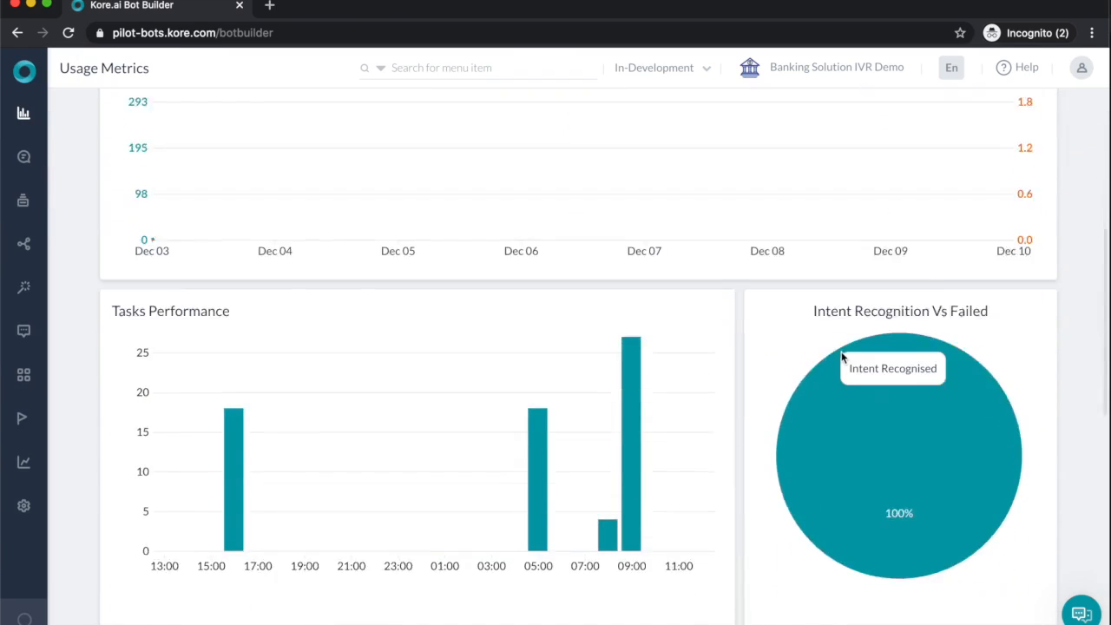
pyautogui.scroll(-3)
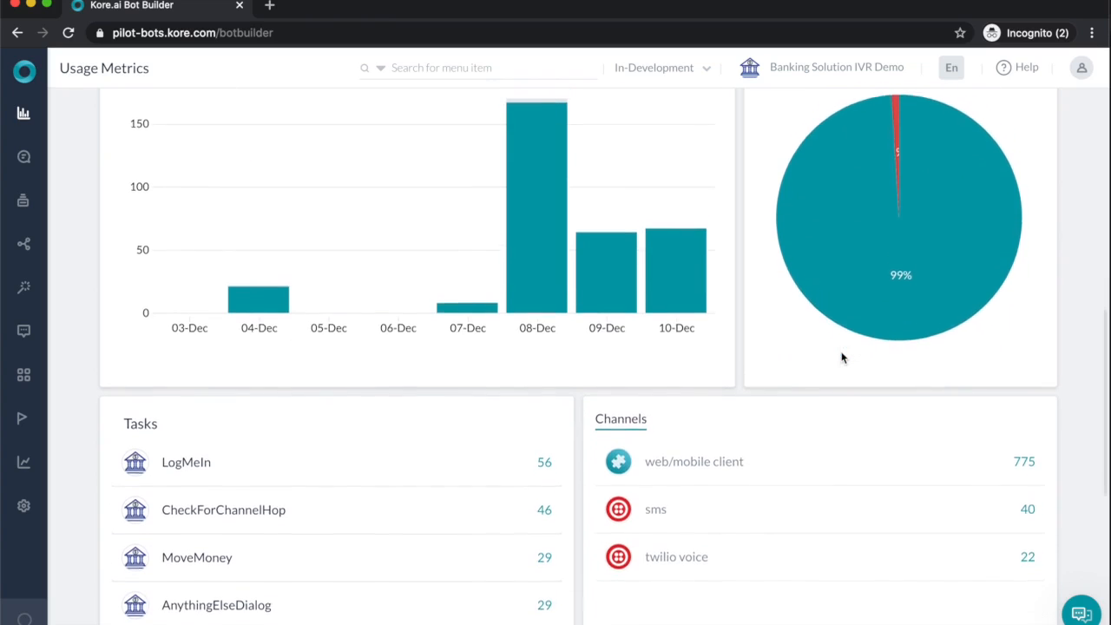